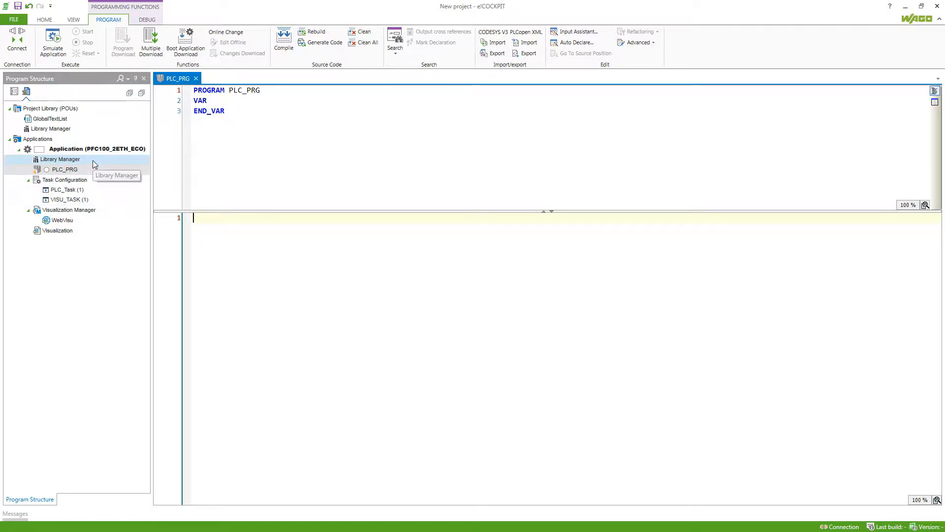
# Step: Show the Standard library's bistable blocks, counters, timers and triggers in the Library Manager
pyautogui.doubleClick(60, 160)
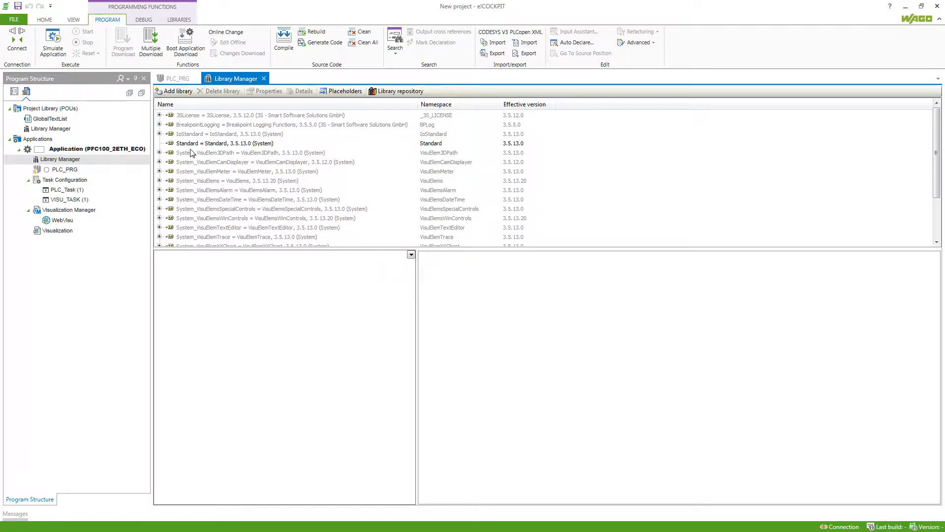
pyautogui.click(225, 143)
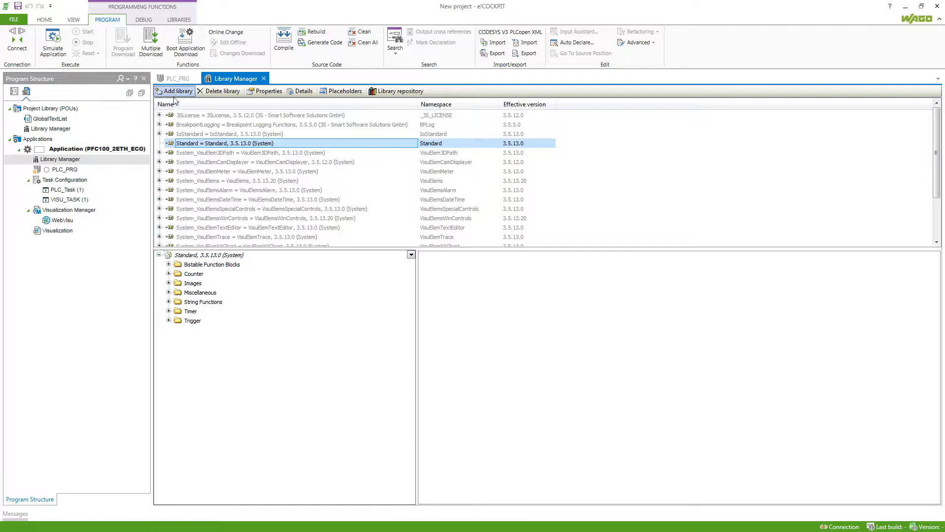
# Step: Browse the Add Library catalogue under WAGO LayerView > App to list the WagoApp libraries
pyautogui.click(178, 91)
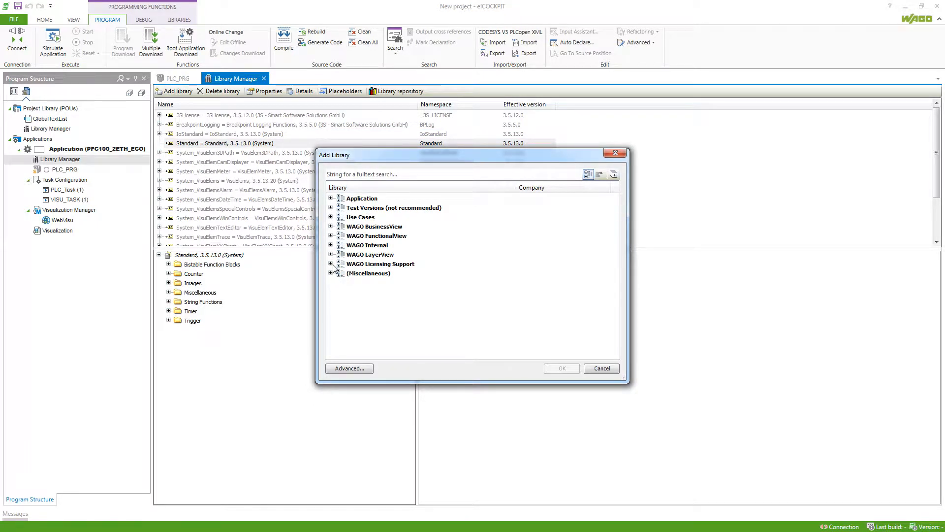
pyautogui.click(331, 254)
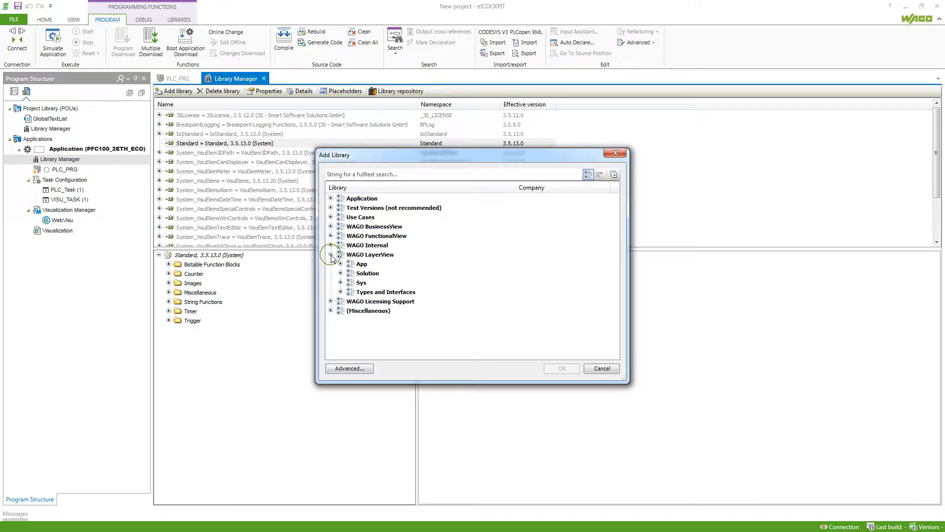
pyautogui.moveTo(372, 265)
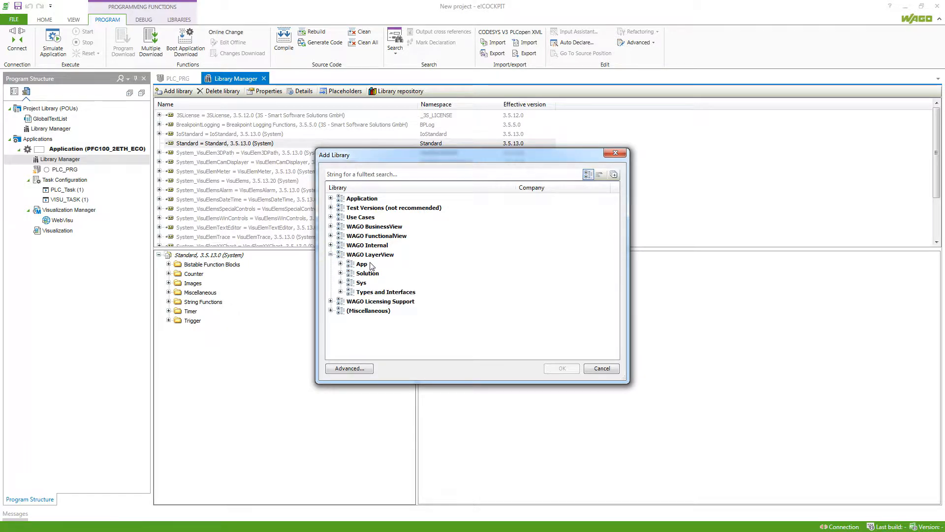
pyautogui.moveTo(377, 272)
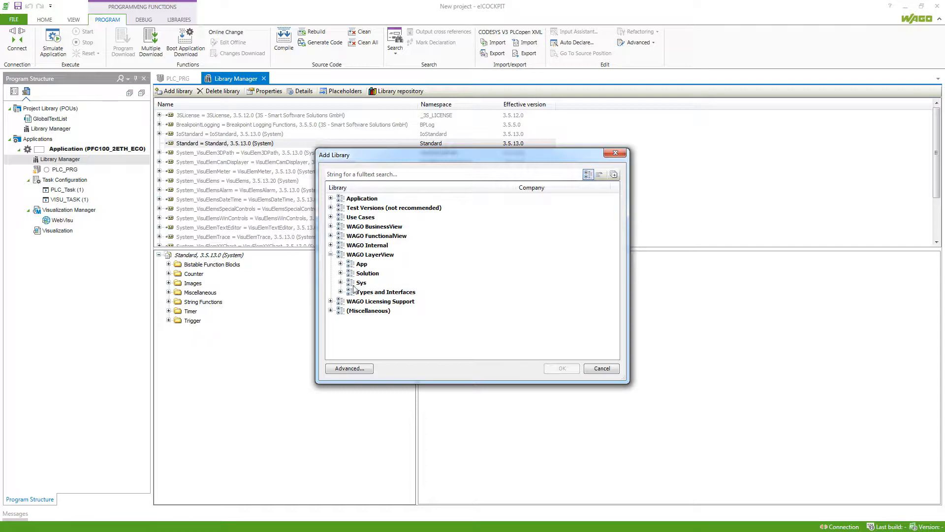
pyautogui.moveTo(359, 283)
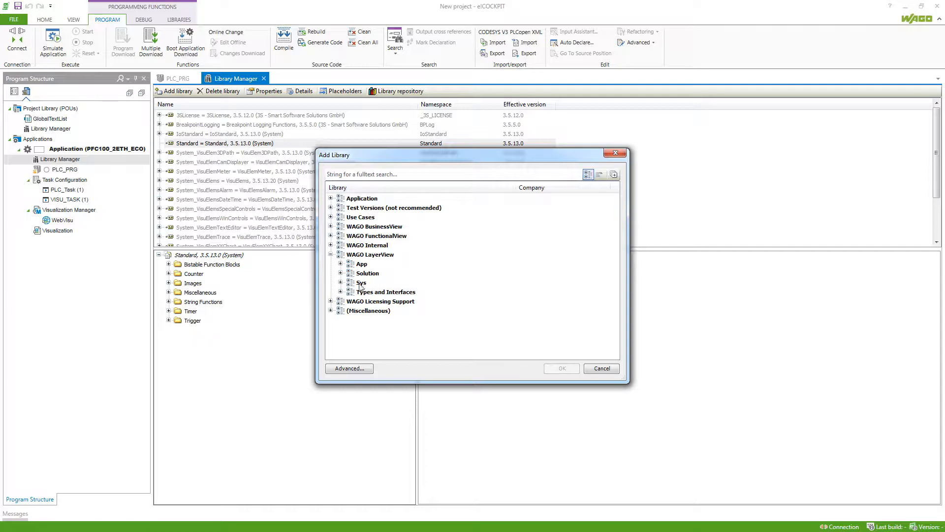
pyautogui.click(340, 264)
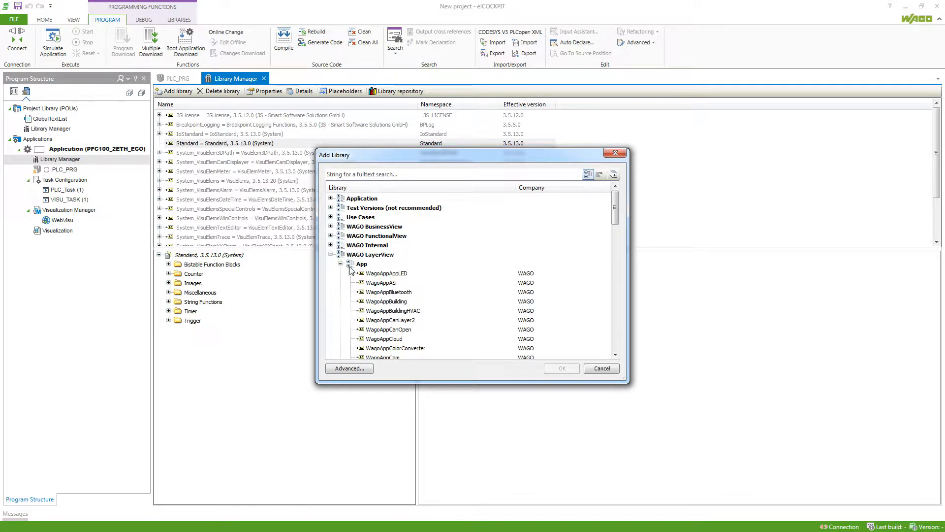
pyautogui.scroll(-3)
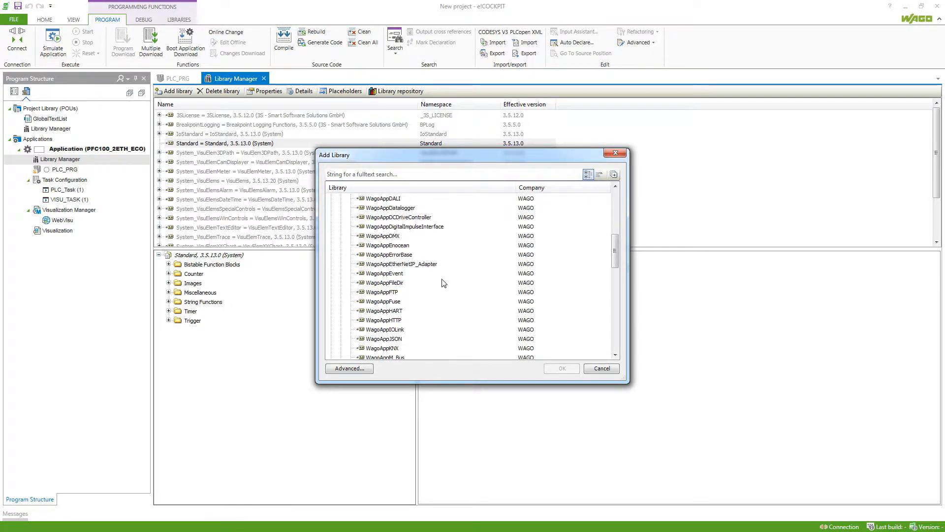
pyautogui.scroll(-3)
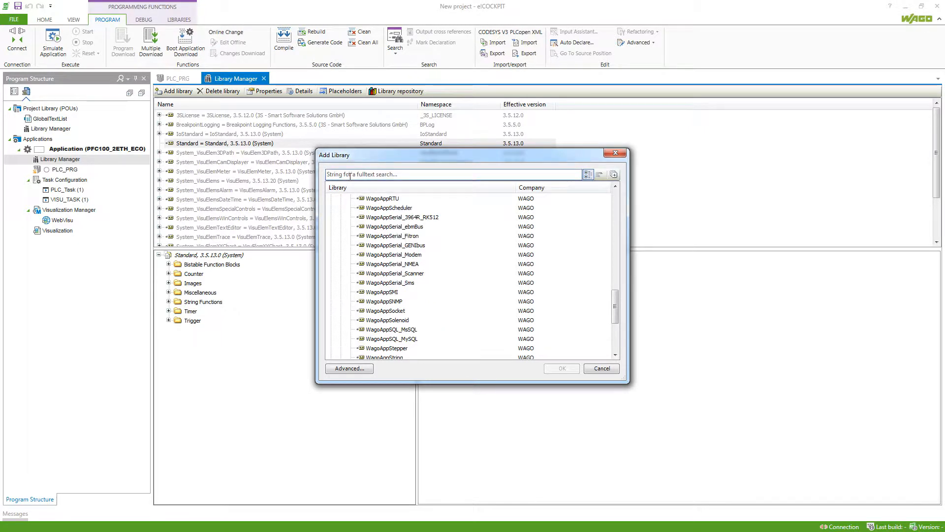
# Step: Filter the catalogue by 'led', then 'pump', then 'datalogger' to list WagoAppDatalogger
pyautogui.click(452, 174)
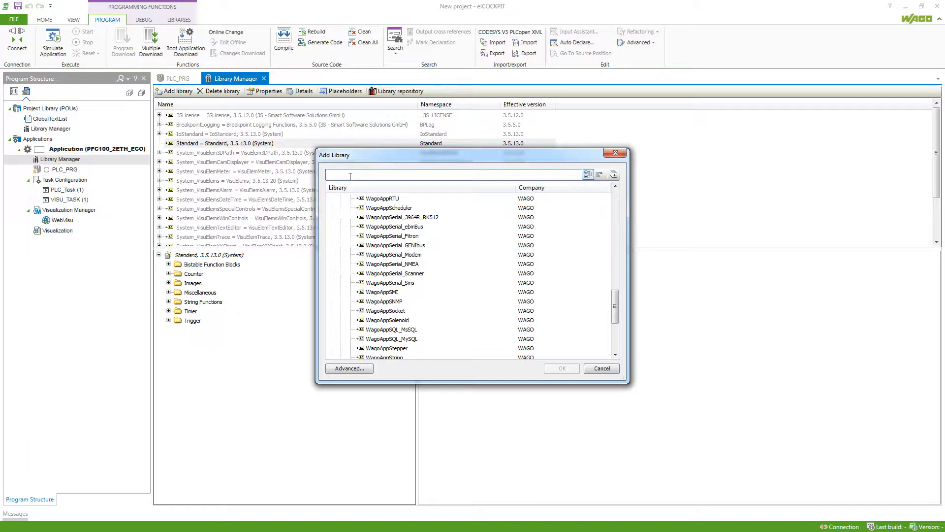
pyautogui.write('led')
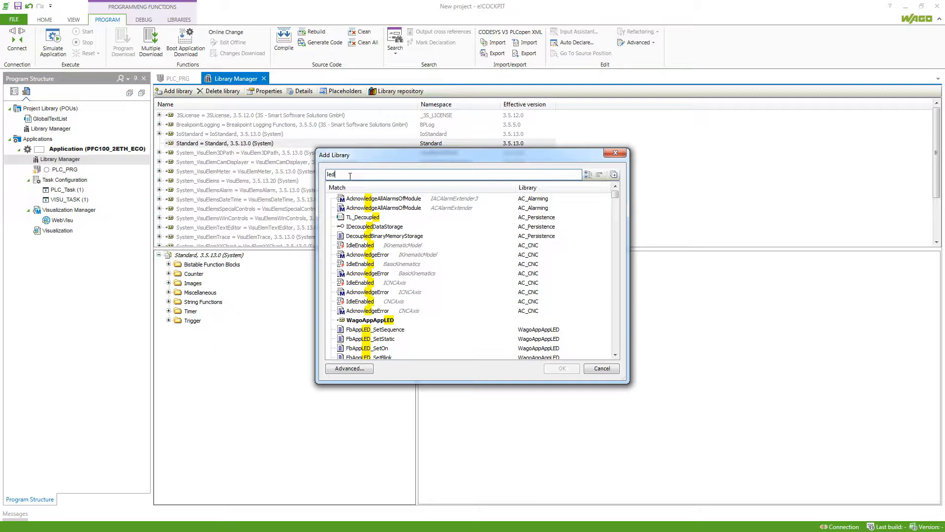
pyautogui.moveTo(391, 327)
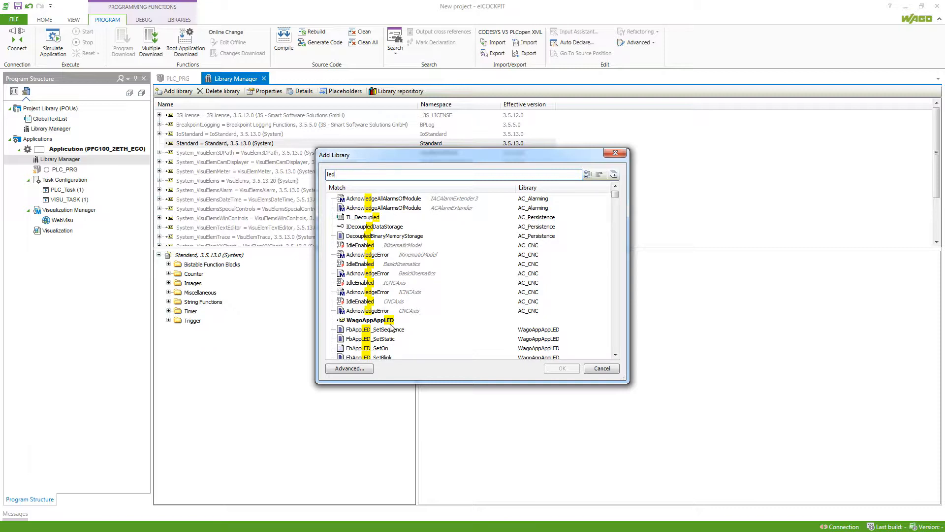
pyautogui.click(370, 319)
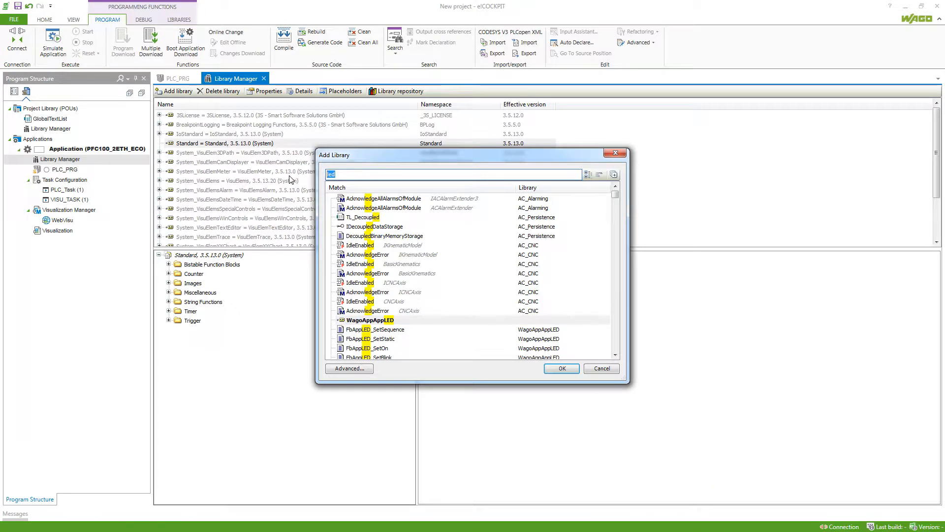
pyautogui.write('pump')
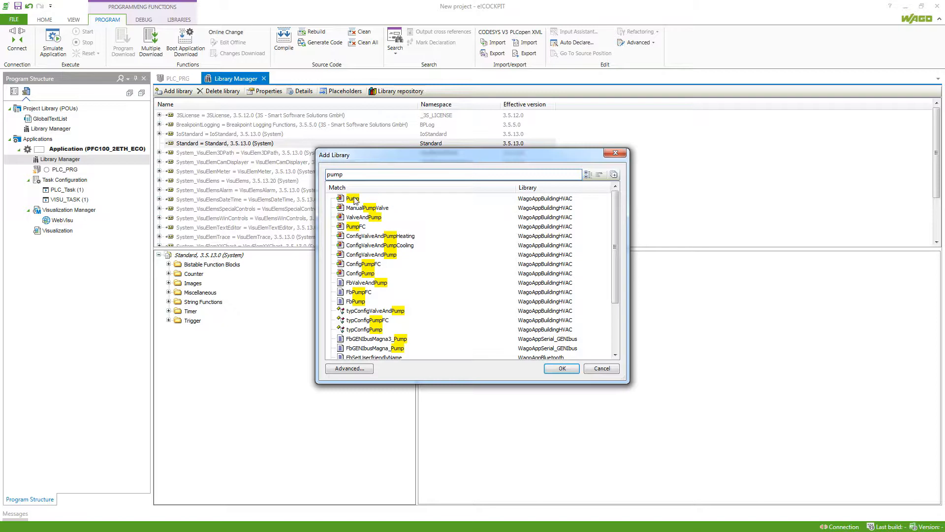
pyautogui.moveTo(541, 208)
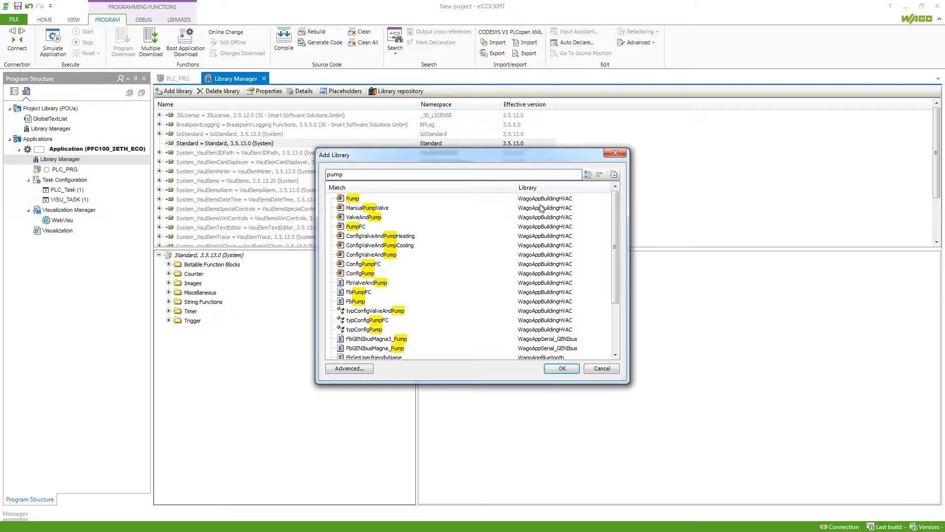
pyautogui.click(353, 198)
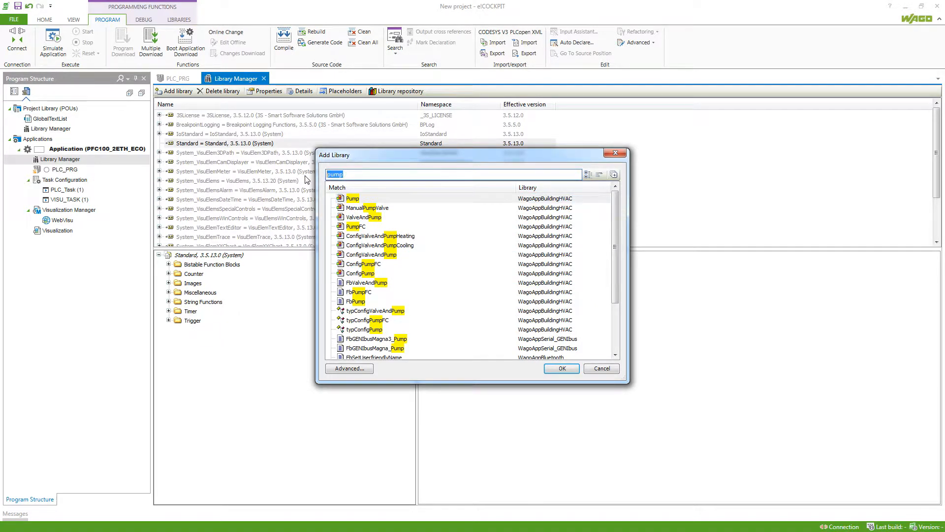
pyautogui.write('datalogger')
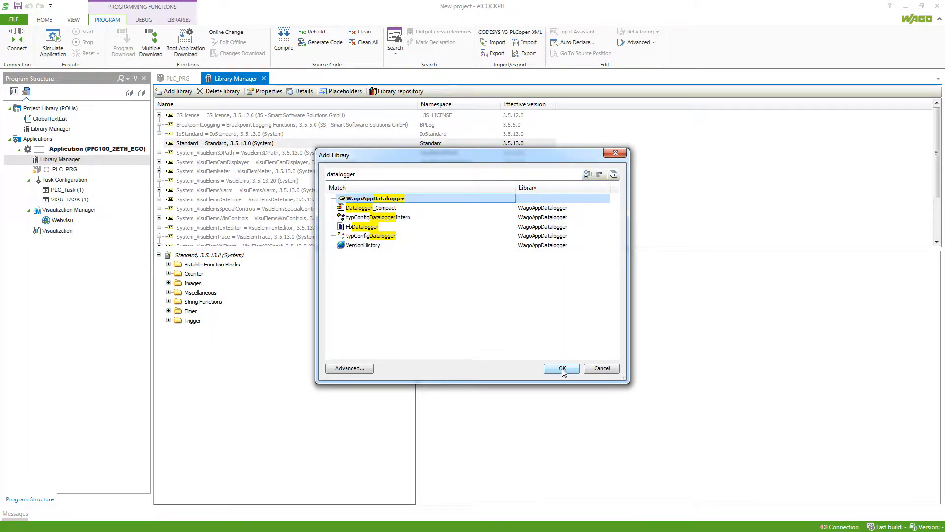
# Step: Add the WagoAppDatalogger library to the project
pyautogui.click(562, 369)
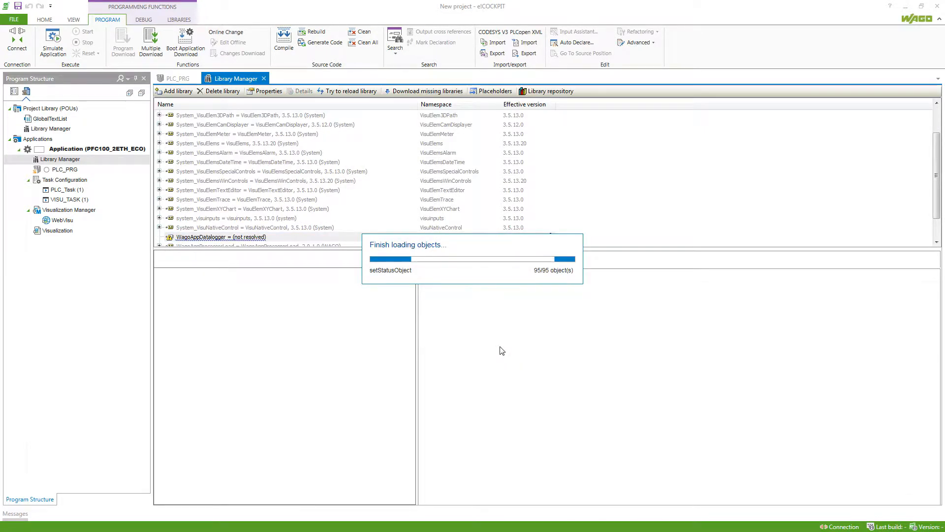
pyautogui.moveTo(453, 350)
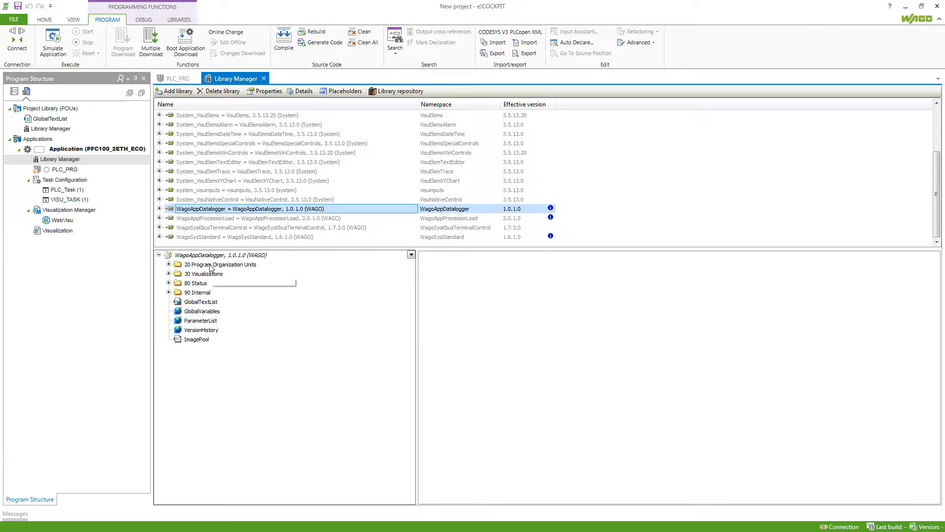
pyautogui.moveTo(219, 264)
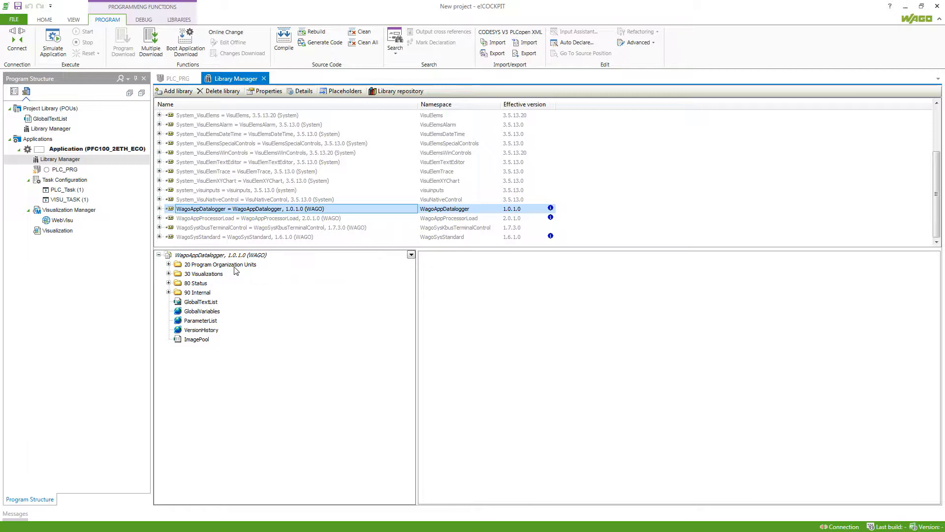
pyautogui.moveTo(221, 278)
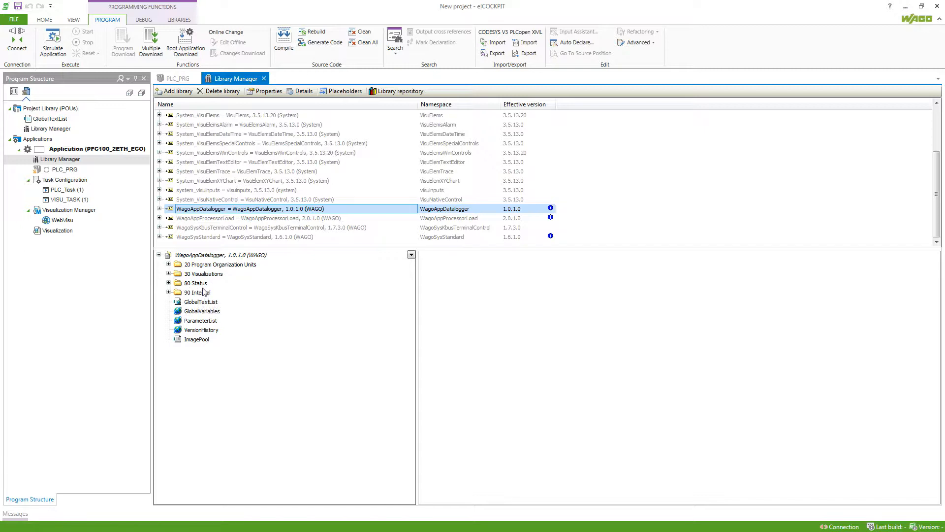
pyautogui.moveTo(202, 291)
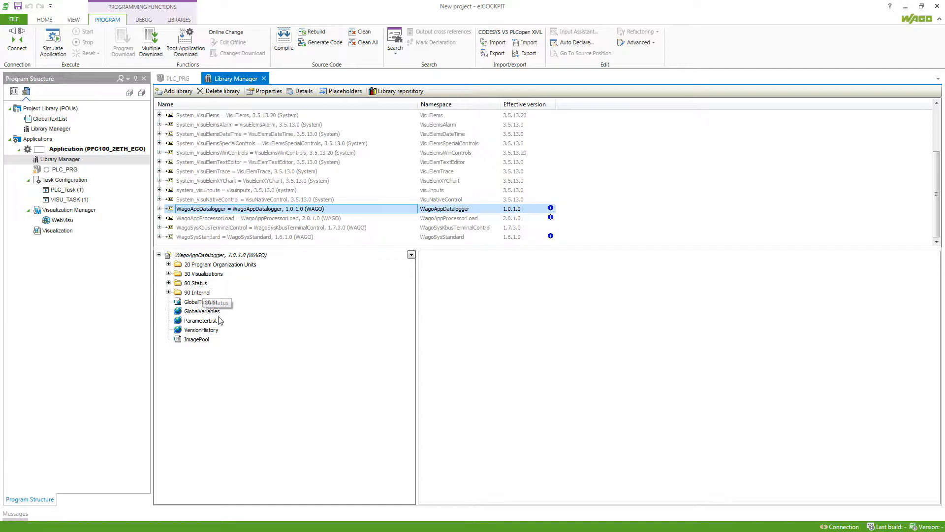
pyautogui.moveTo(228, 335)
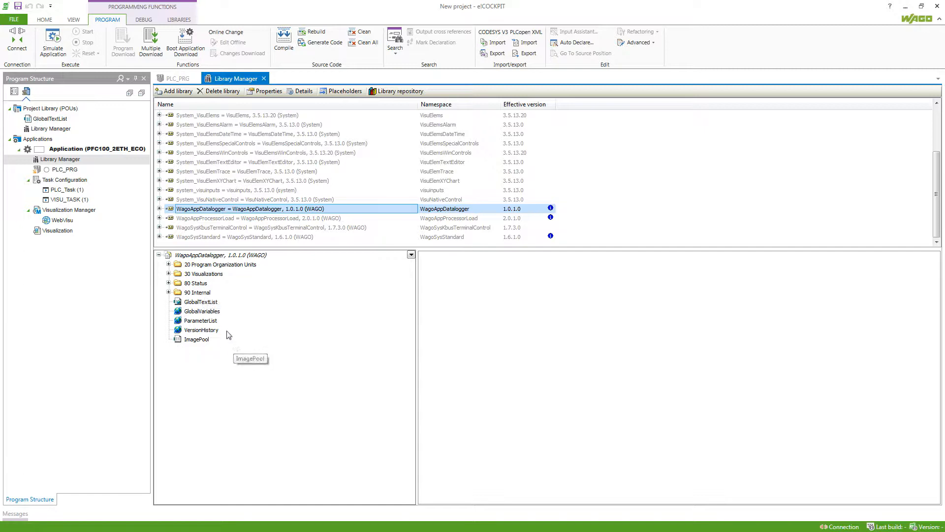
pyautogui.moveTo(188, 281)
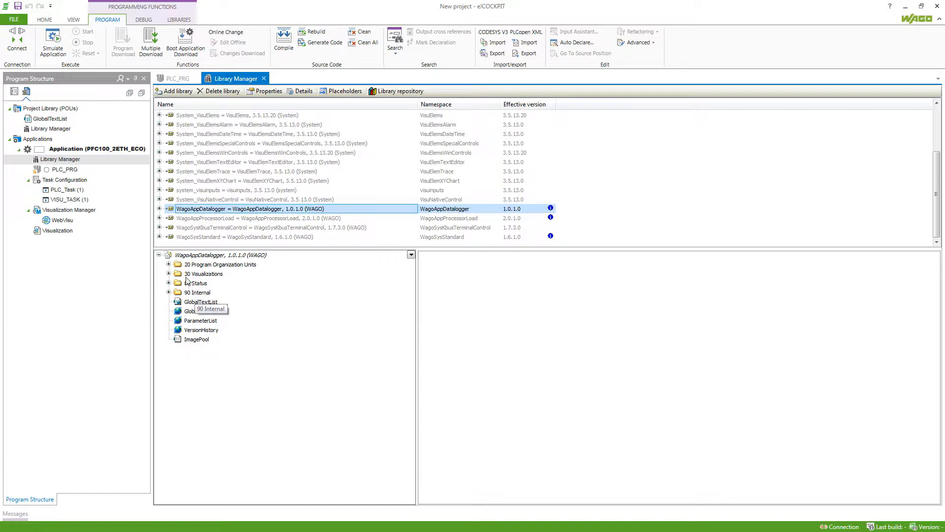
# Step: Review FbDatalogger's graphical view and documentation under 01 Datalogger, then bring up PLC_PRG
pyautogui.click(169, 264)
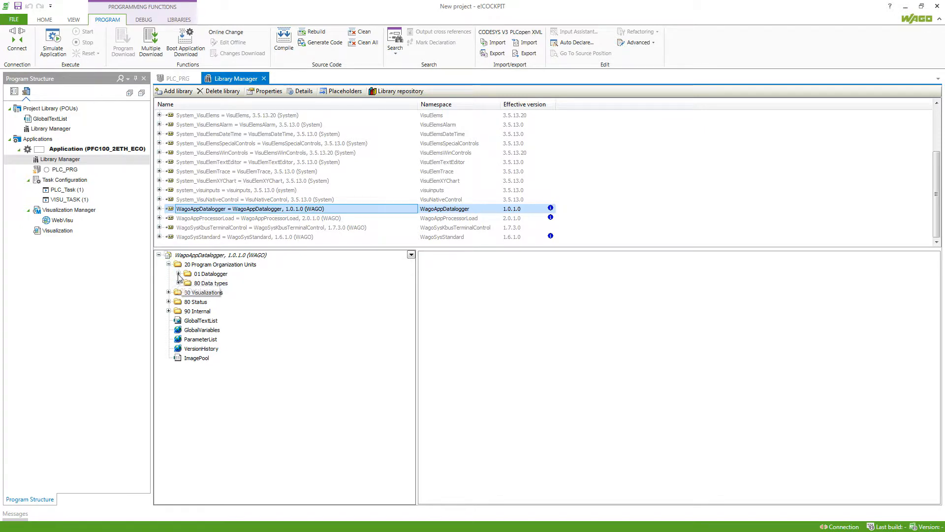
pyautogui.click(187, 273)
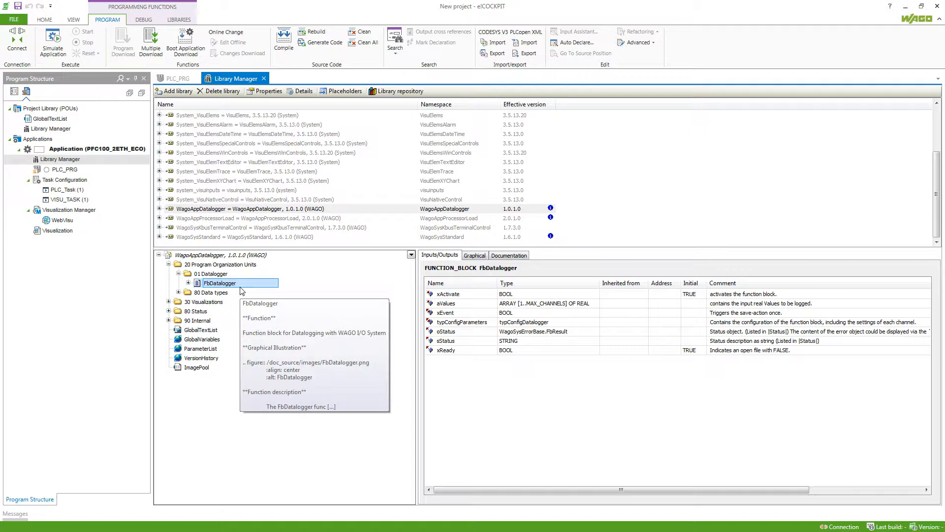
pyautogui.moveTo(416, 315)
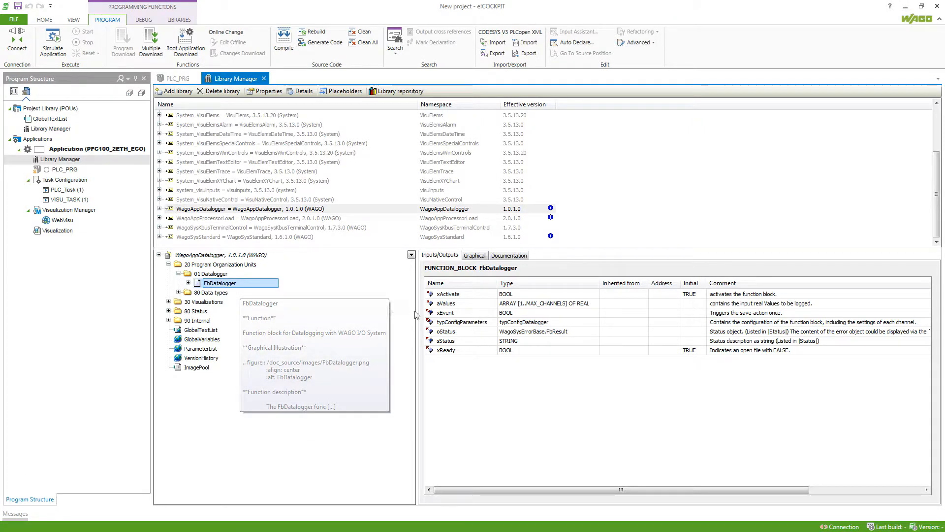
pyautogui.moveTo(494, 378)
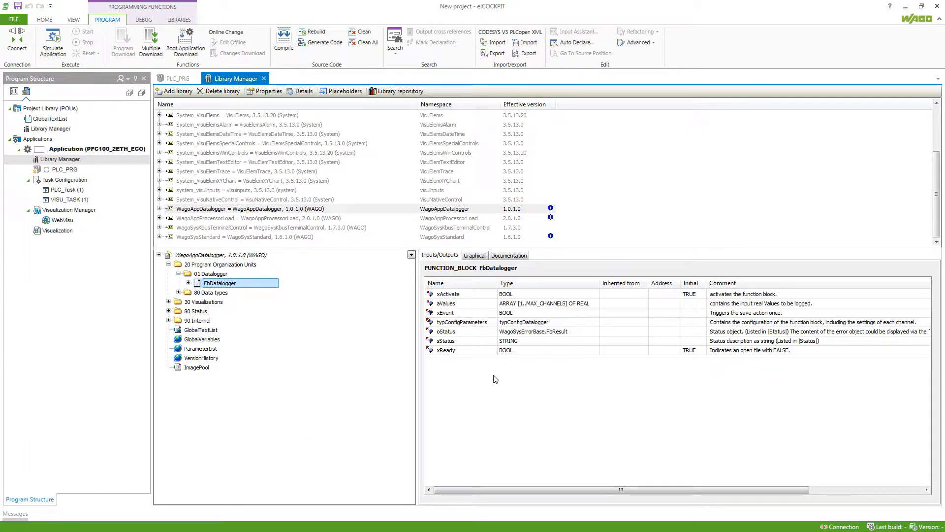
pyautogui.click(474, 255)
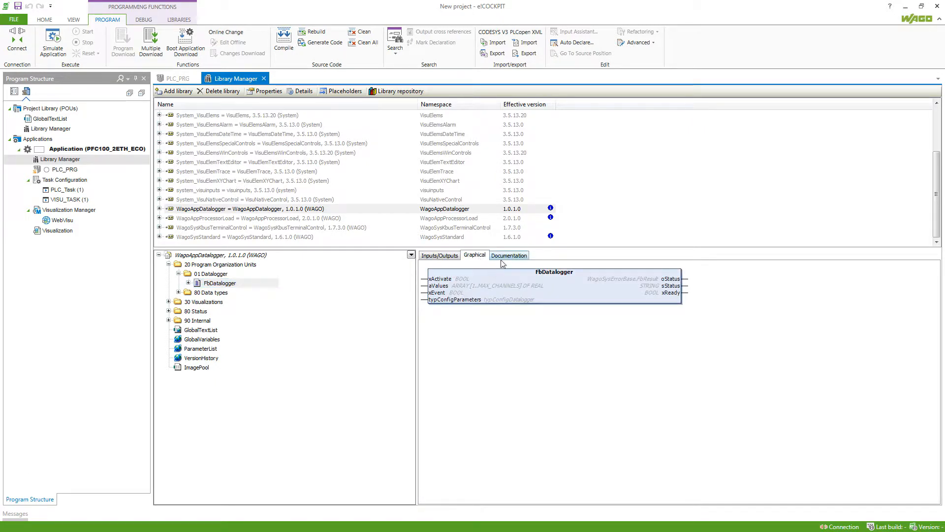
pyautogui.click(508, 254)
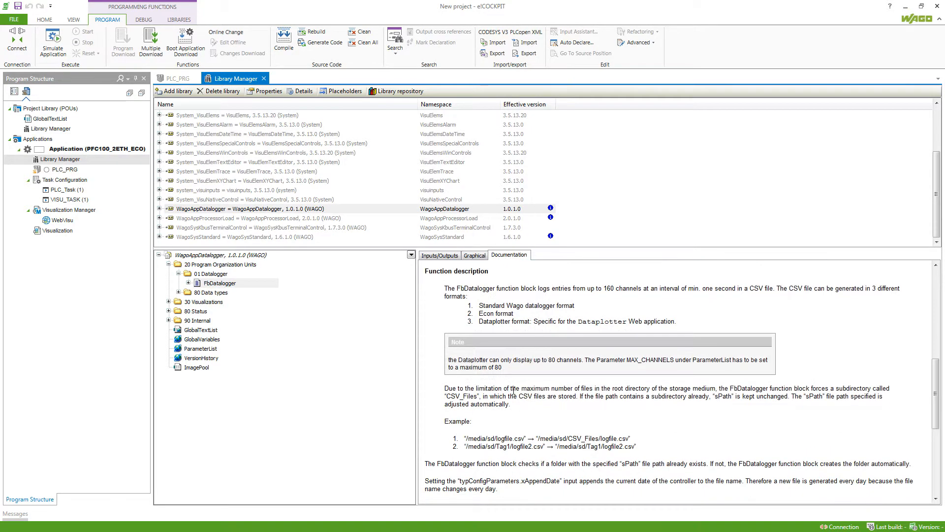
pyautogui.scroll(-3)
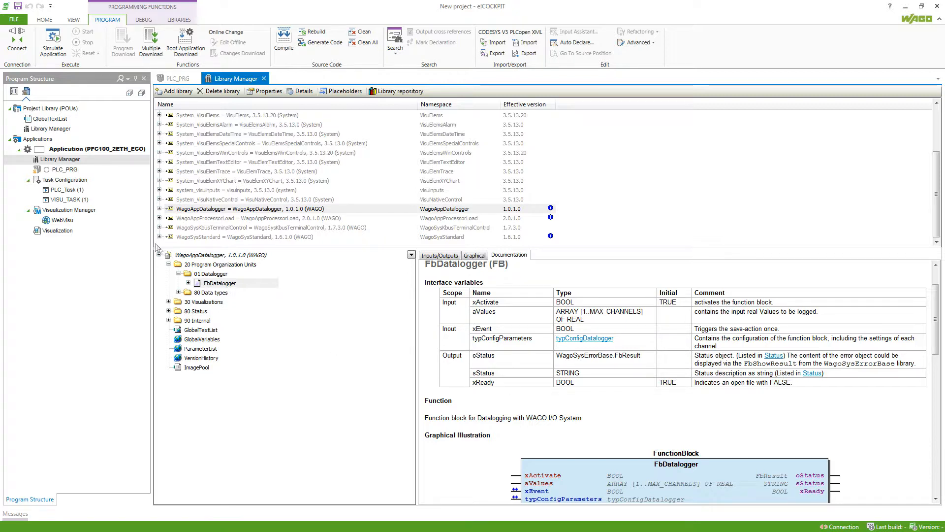
pyautogui.click(177, 79)
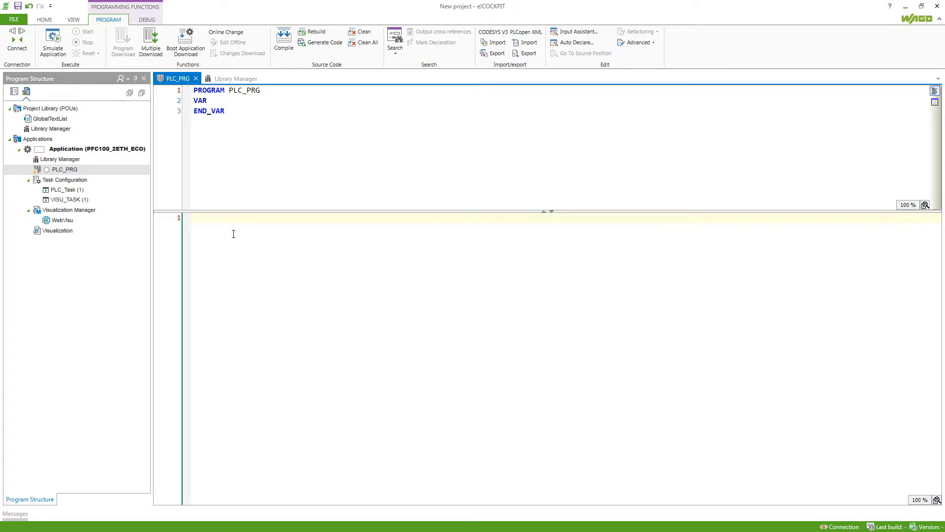
# Step: Insert an FbDatalogger call in PLC_PRG and auto-declare its instance as data1
pyautogui.click(577, 32)
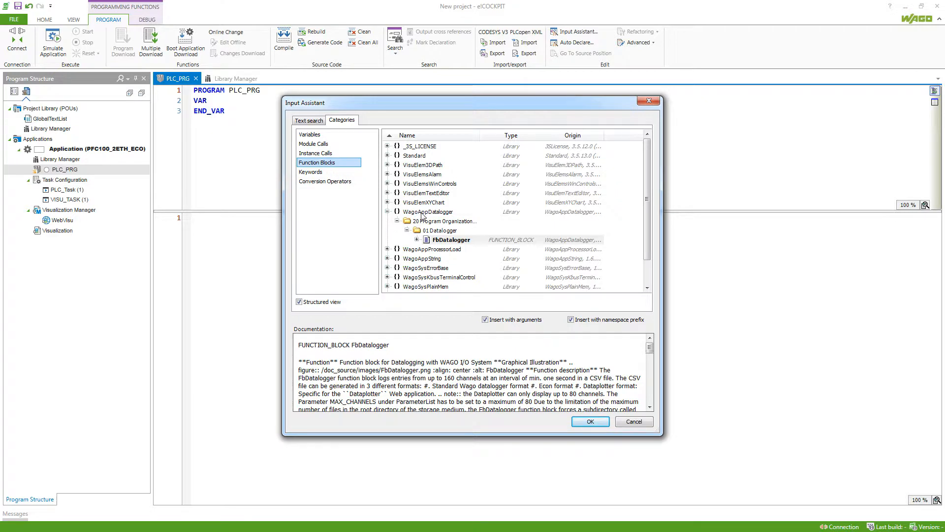
pyautogui.click(451, 239)
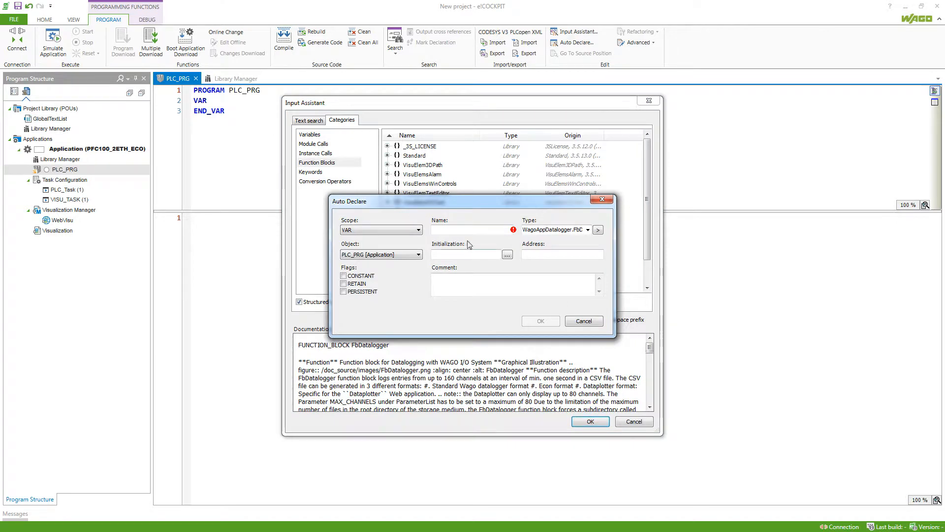
pyautogui.write('data1')
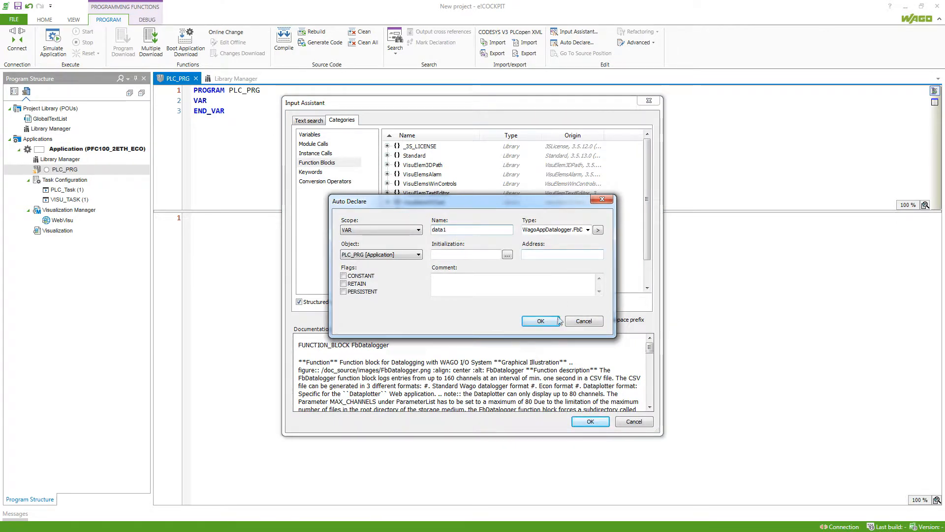
pyautogui.click(541, 321)
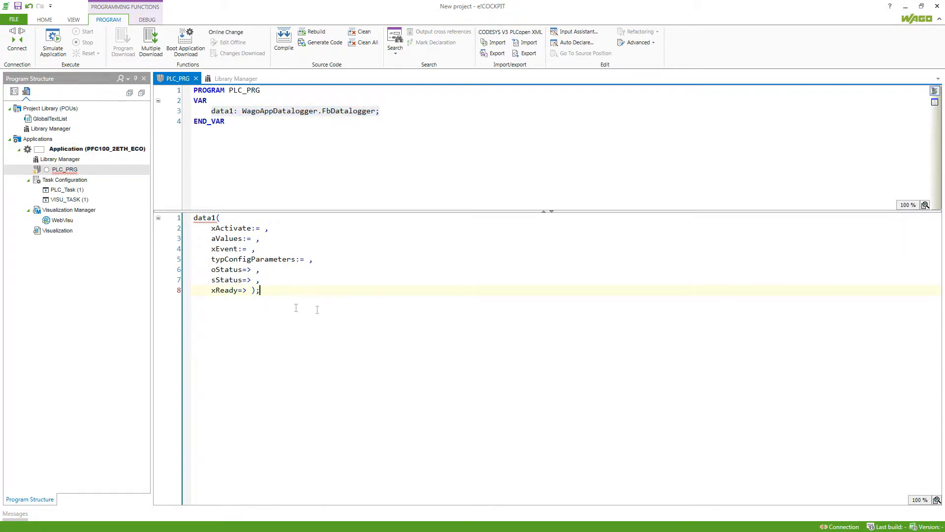
pyautogui.moveTo(280, 300)
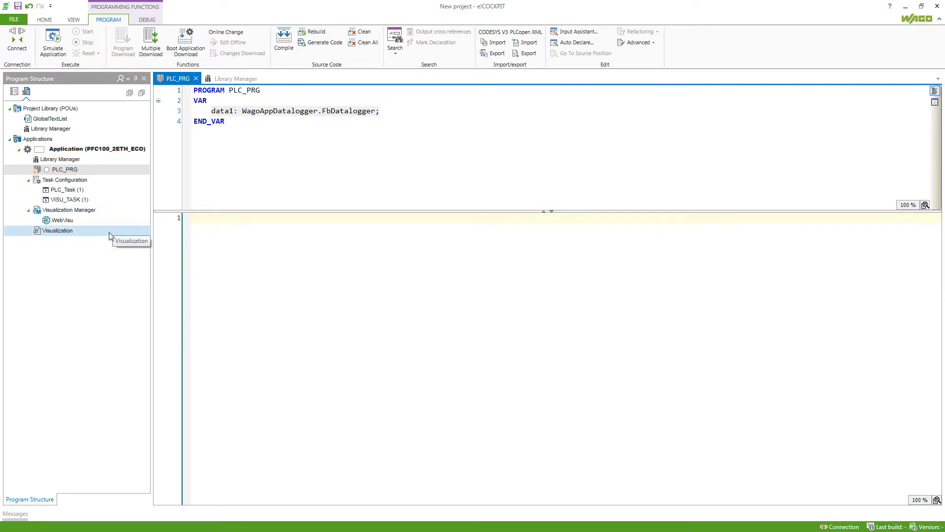
# Step: Frame Datalogger_Compact on the Visualization page and check the frame's referenced visualizations
pyautogui.doubleClick(57, 230)
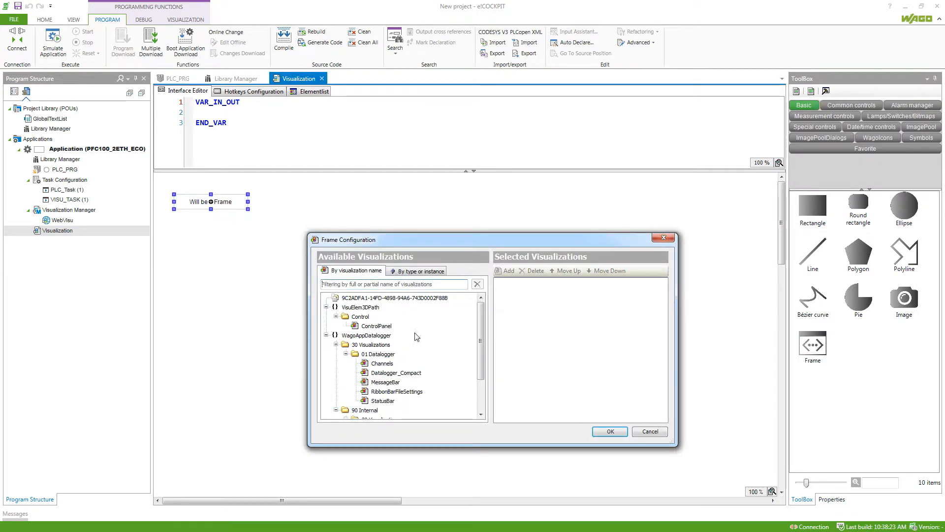
pyautogui.click(507, 270)
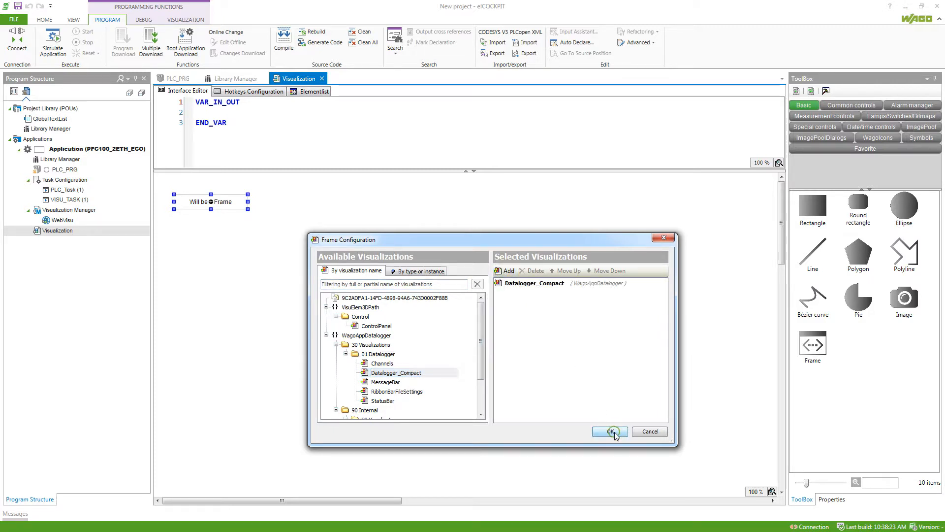
pyautogui.click(610, 431)
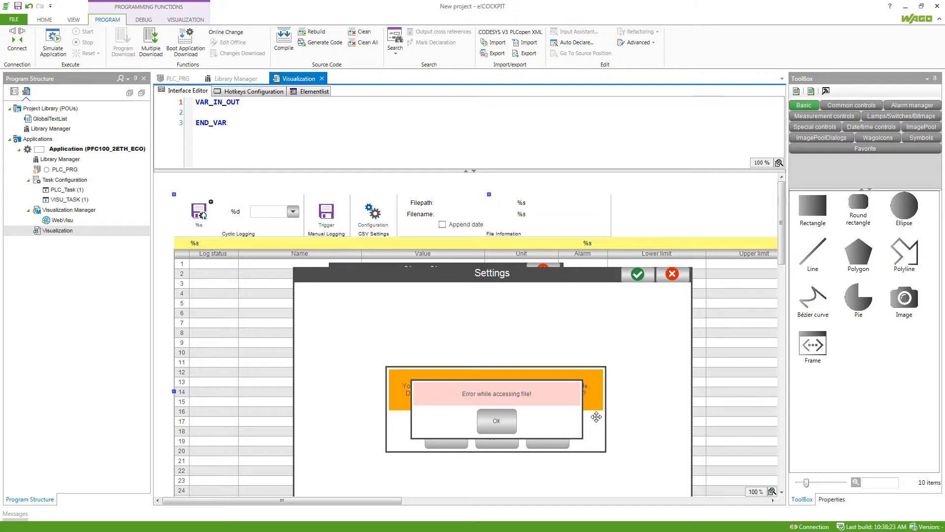
pyautogui.click(831, 499)
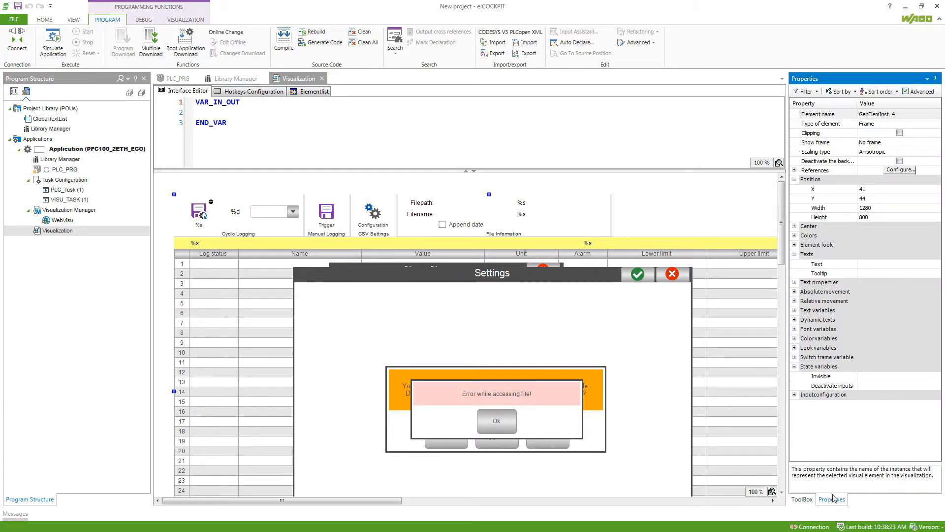
pyautogui.click(795, 170)
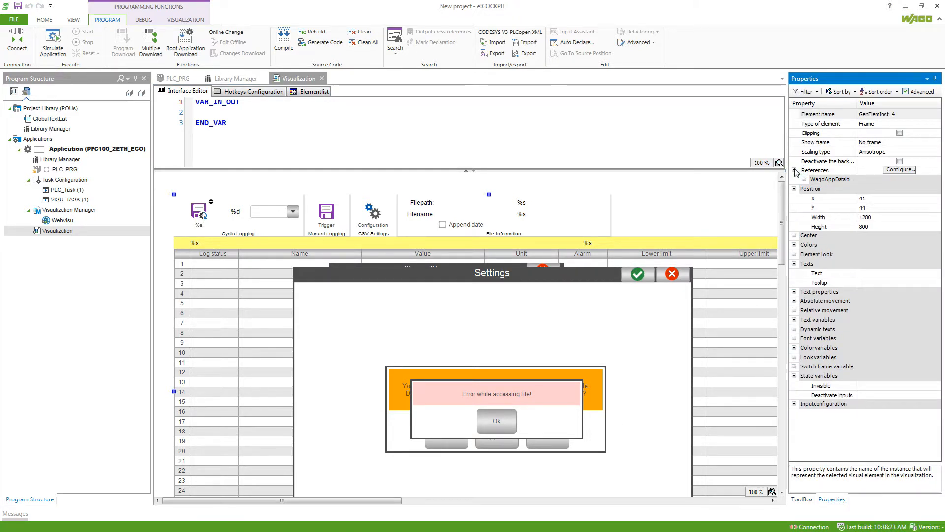
pyautogui.click(804, 179)
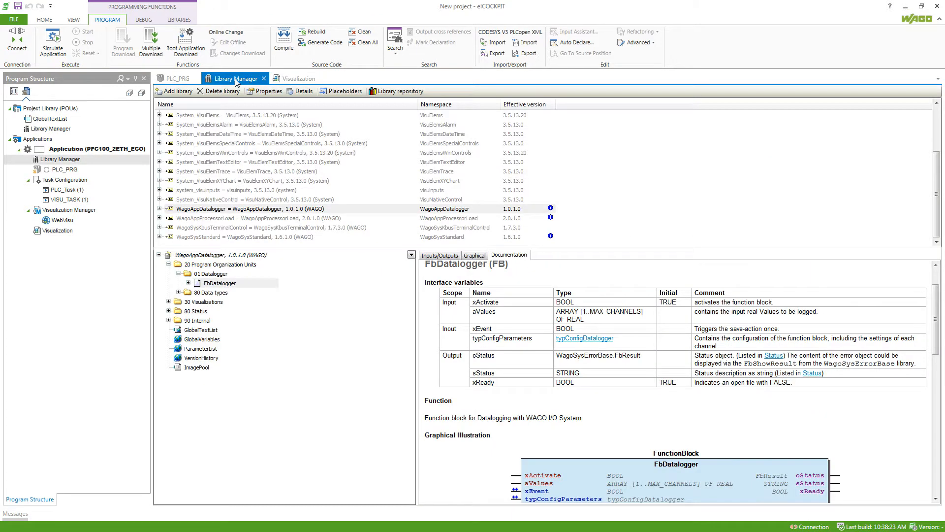
# Step: Find typChannelConfig via 'Chann' and display its documentation, declining the source-code prompt
pyautogui.click(219, 283)
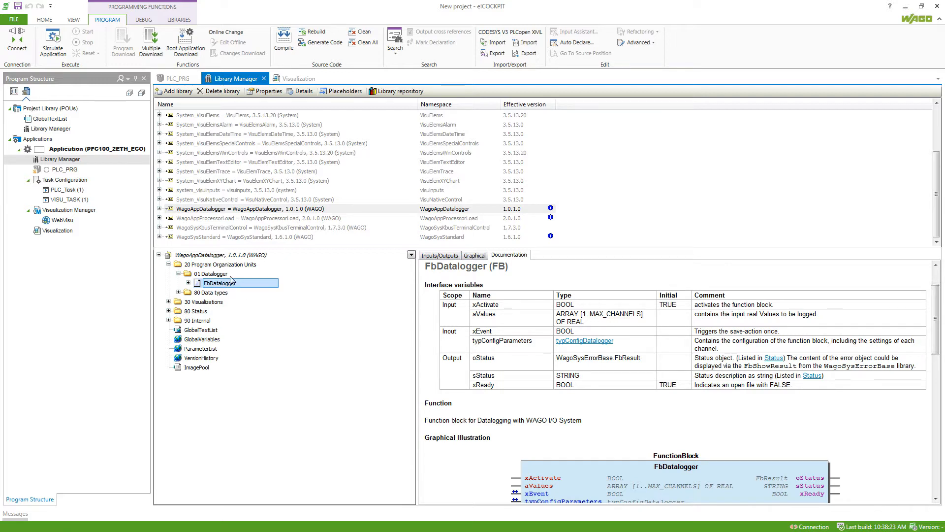
pyautogui.click(199, 255)
pyautogui.write('Chann')
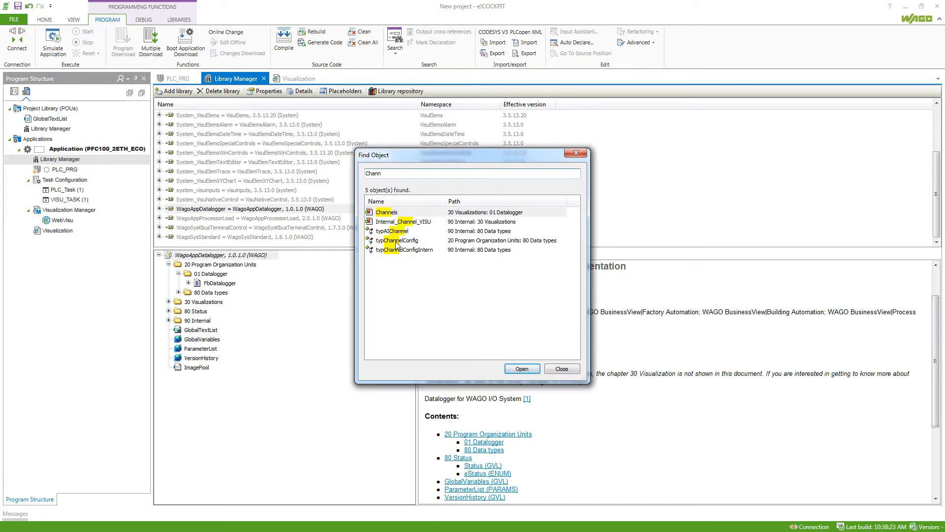
pyautogui.click(398, 240)
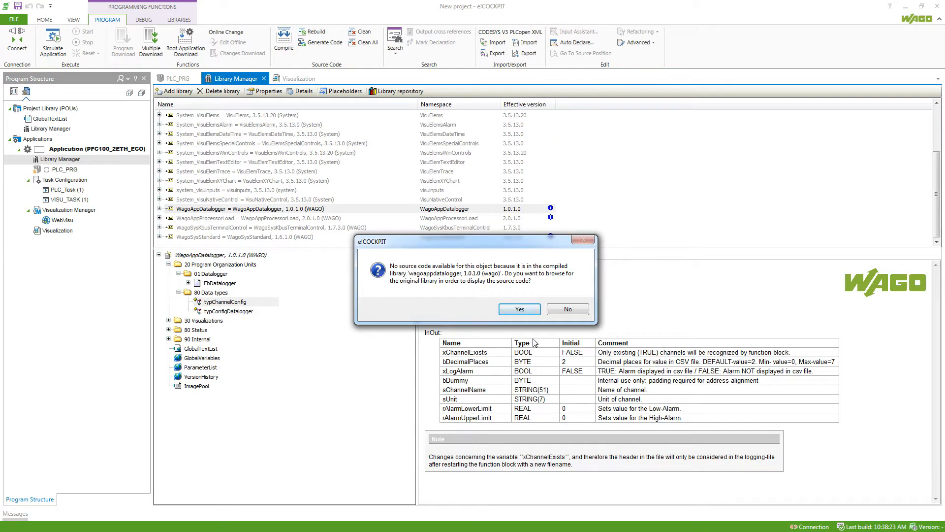
pyautogui.click(568, 308)
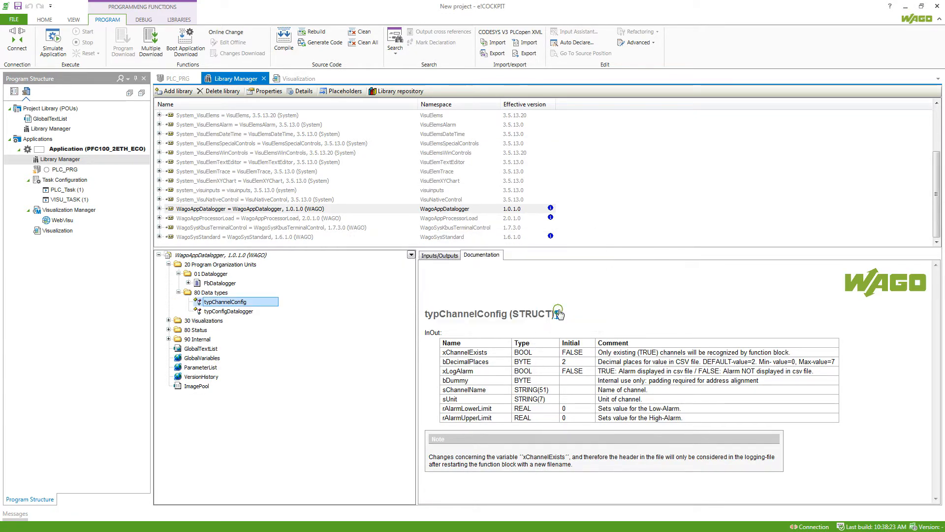
pyautogui.moveTo(563, 341)
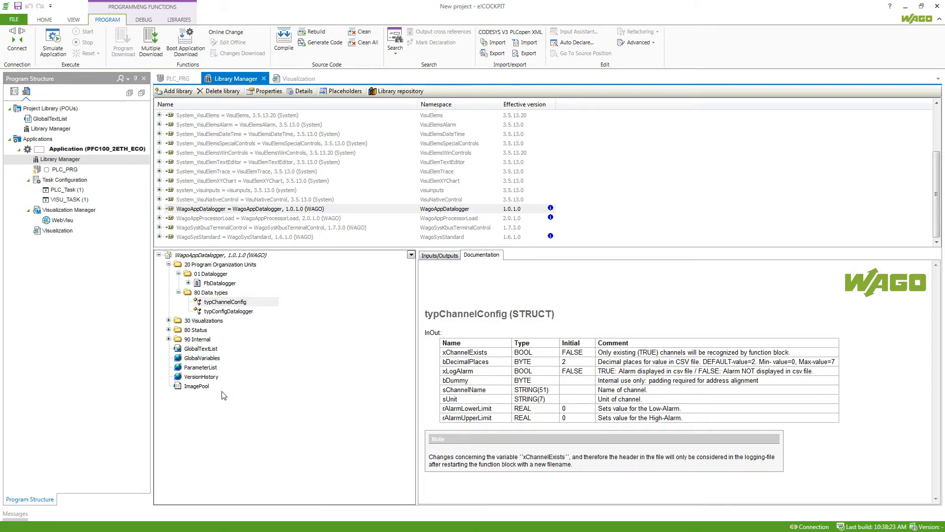
# Step: Change the ParameterList's MAX_CHANNELS library parameter from 80 to 100
pyautogui.click(201, 368)
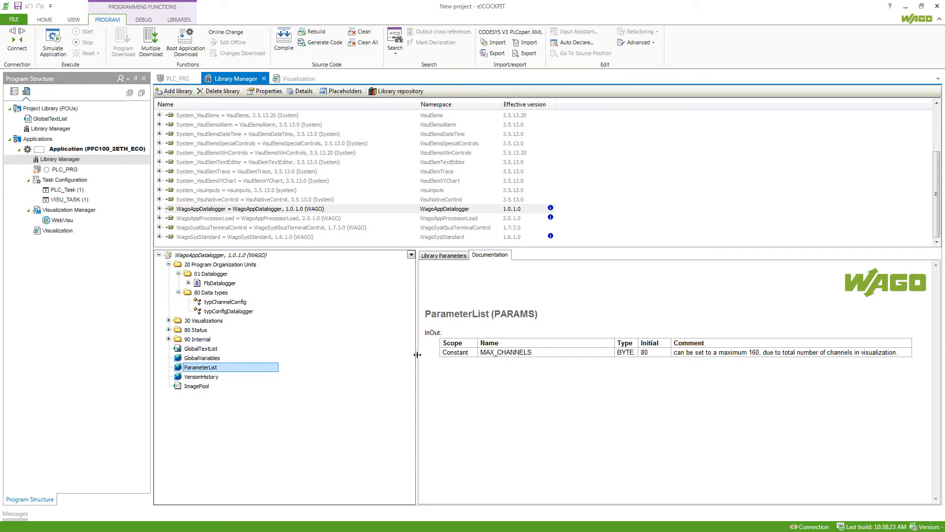
pyautogui.click(443, 254)
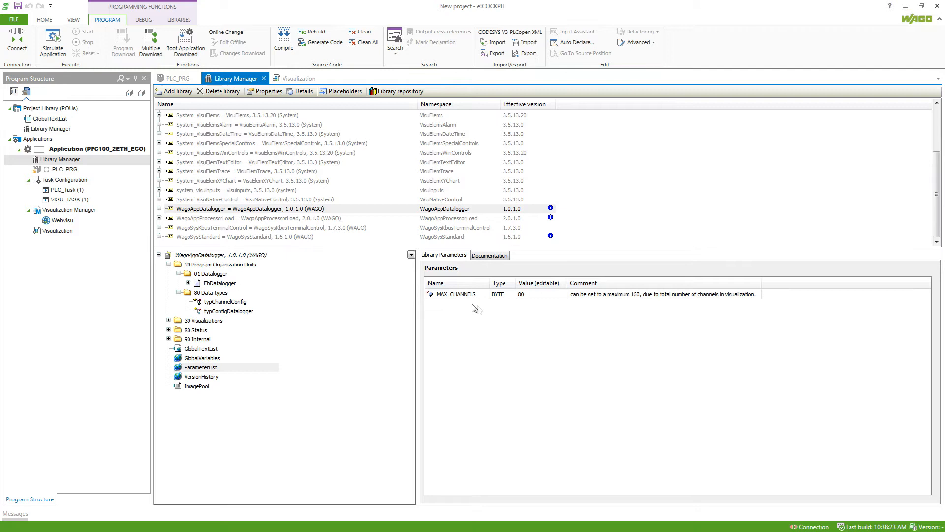
pyautogui.moveTo(497, 309)
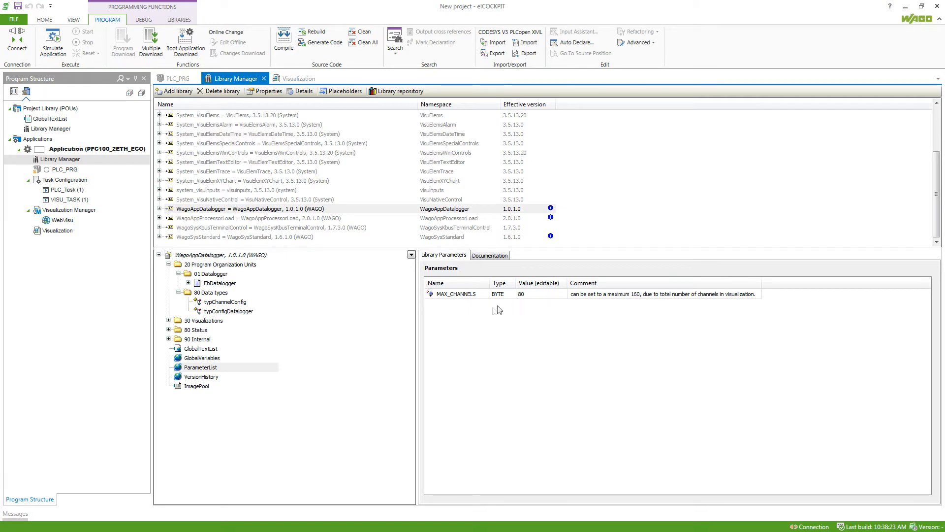
pyautogui.click(536, 293)
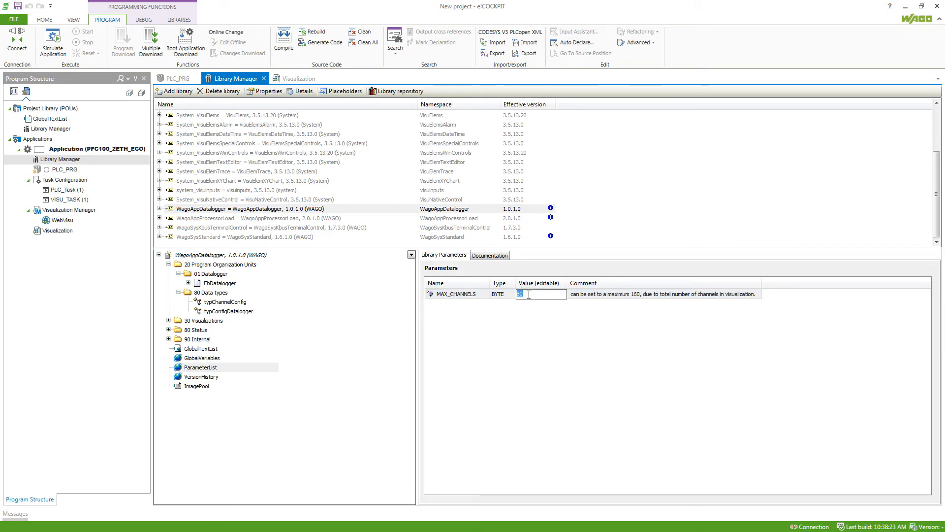
pyautogui.write('100')
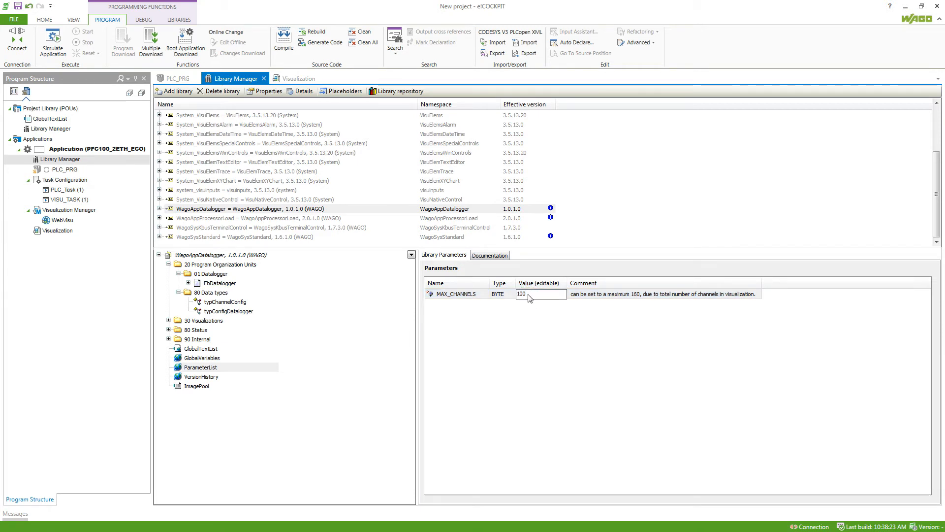
pyautogui.click(456, 294)
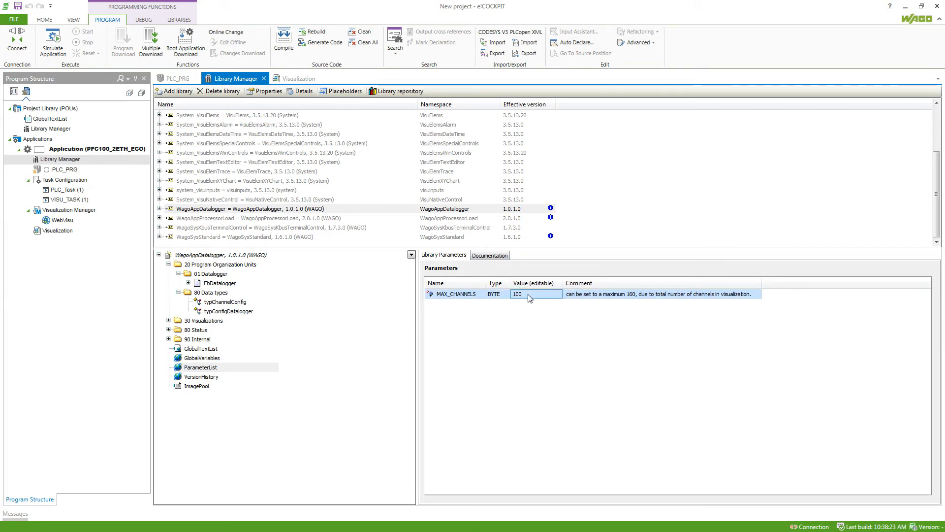